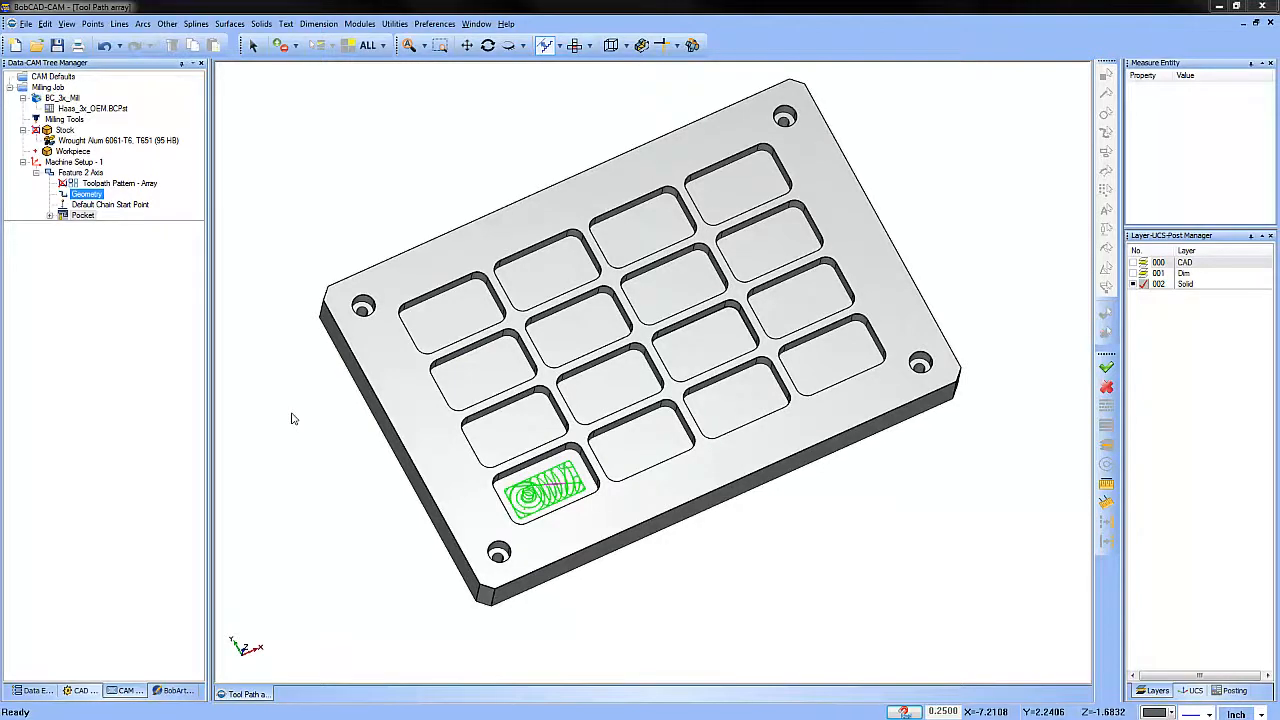
- Remove the existing Array toolpath pattern from Feature 2 Axis
click(108, 204)
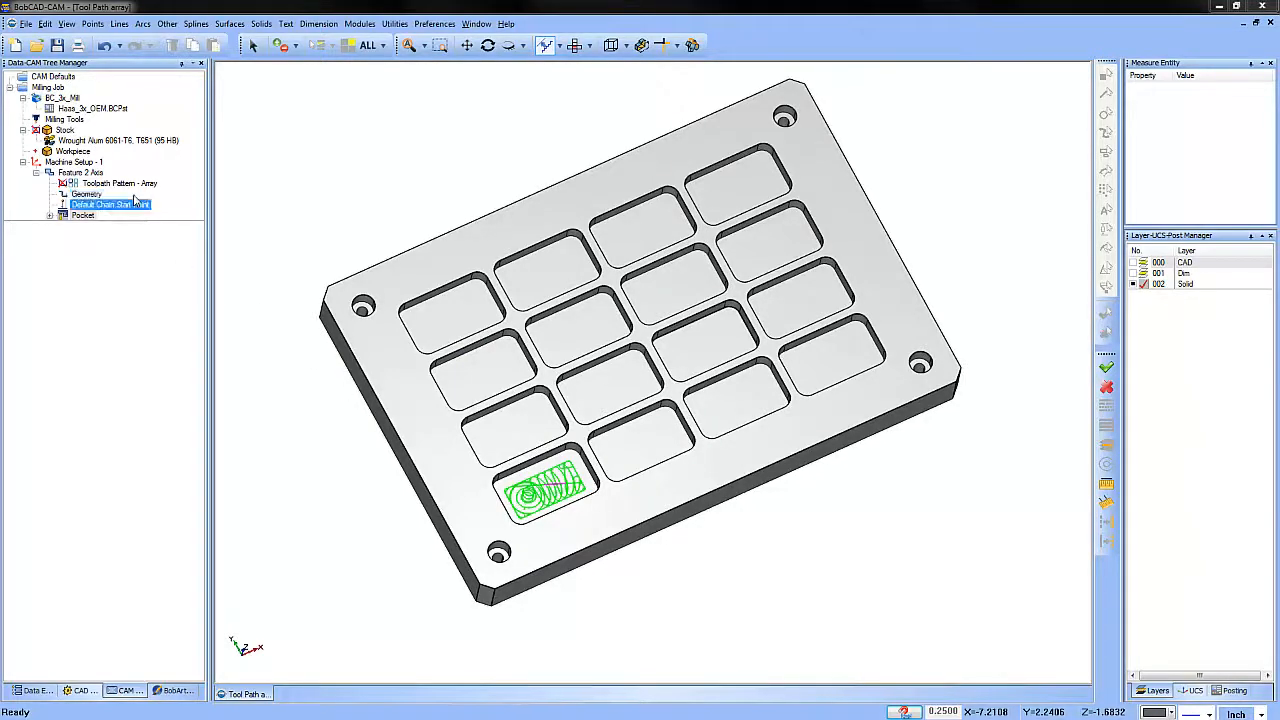
right_click(100, 183)
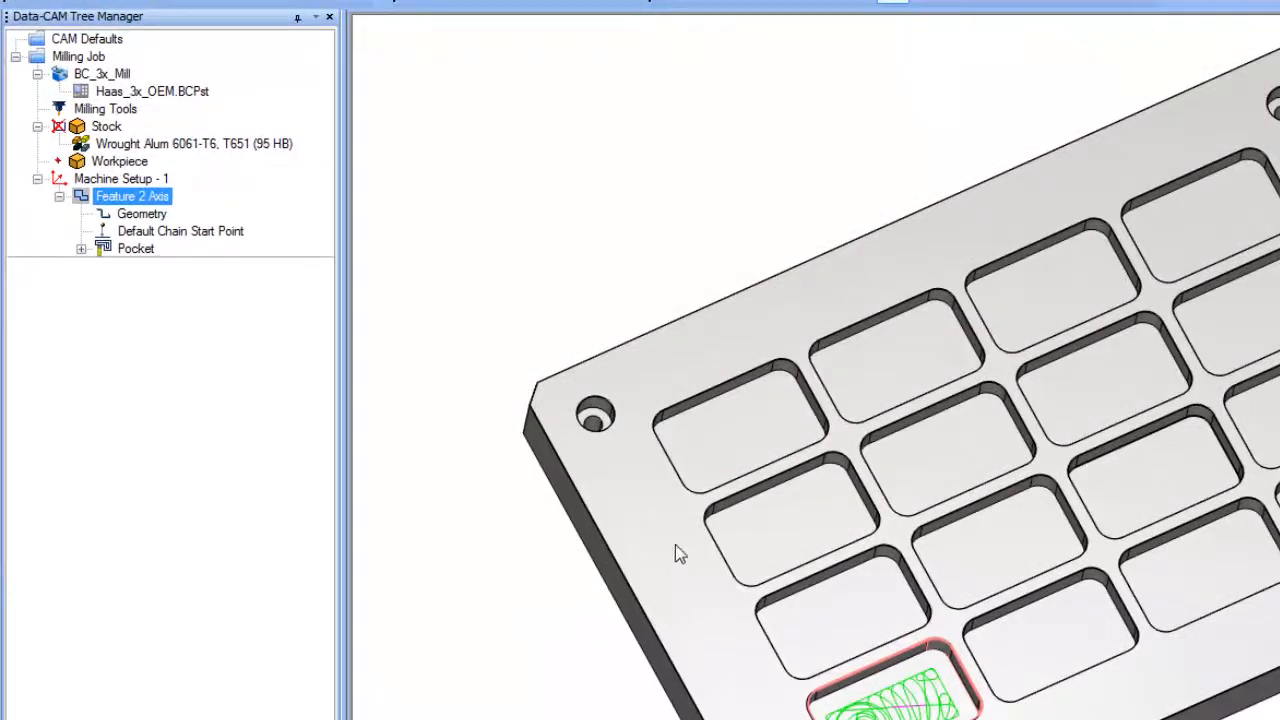
- Add a toolpath pattern to Feature 2 Axis with Array as the type
right_click(130, 196)
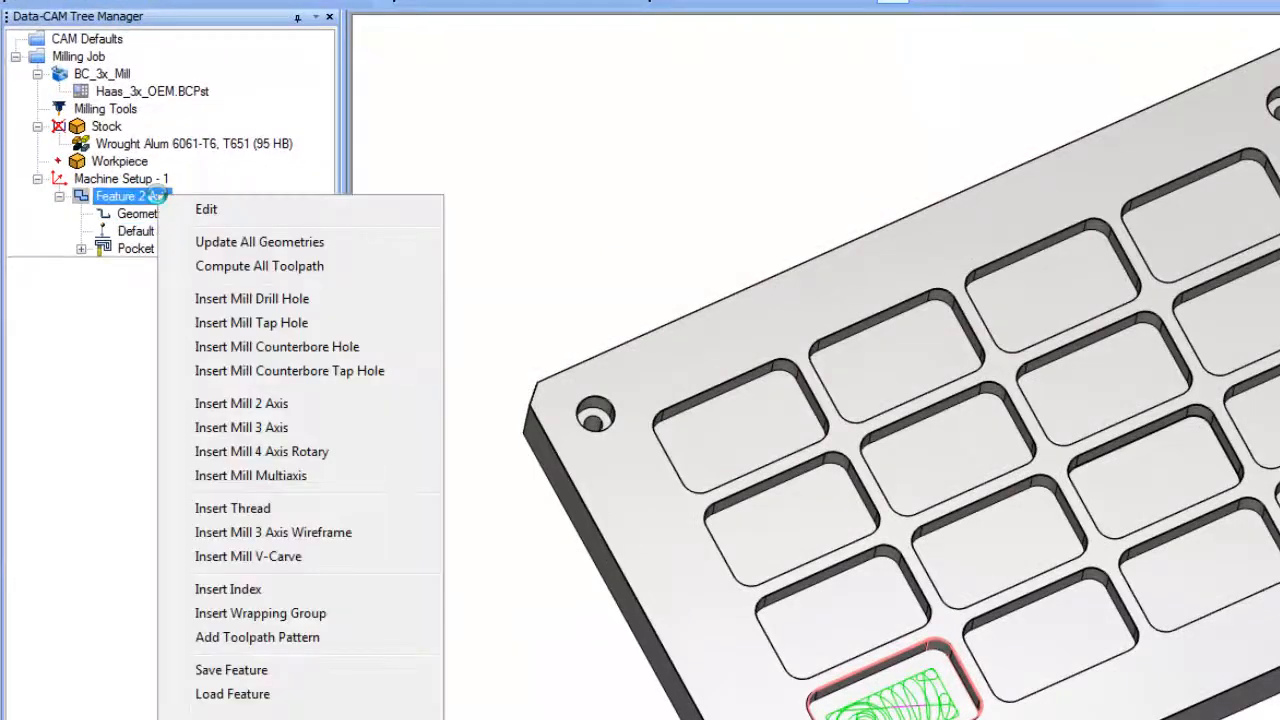
mouse_move(257, 637)
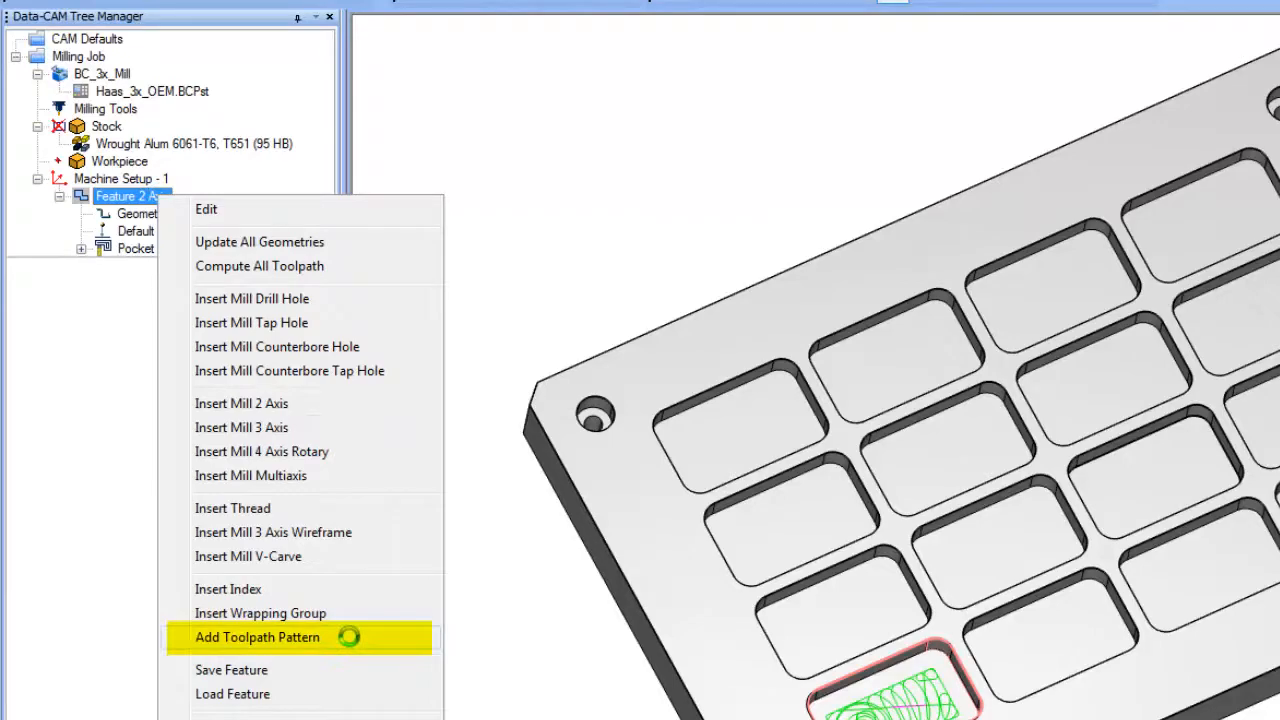
click(257, 637)
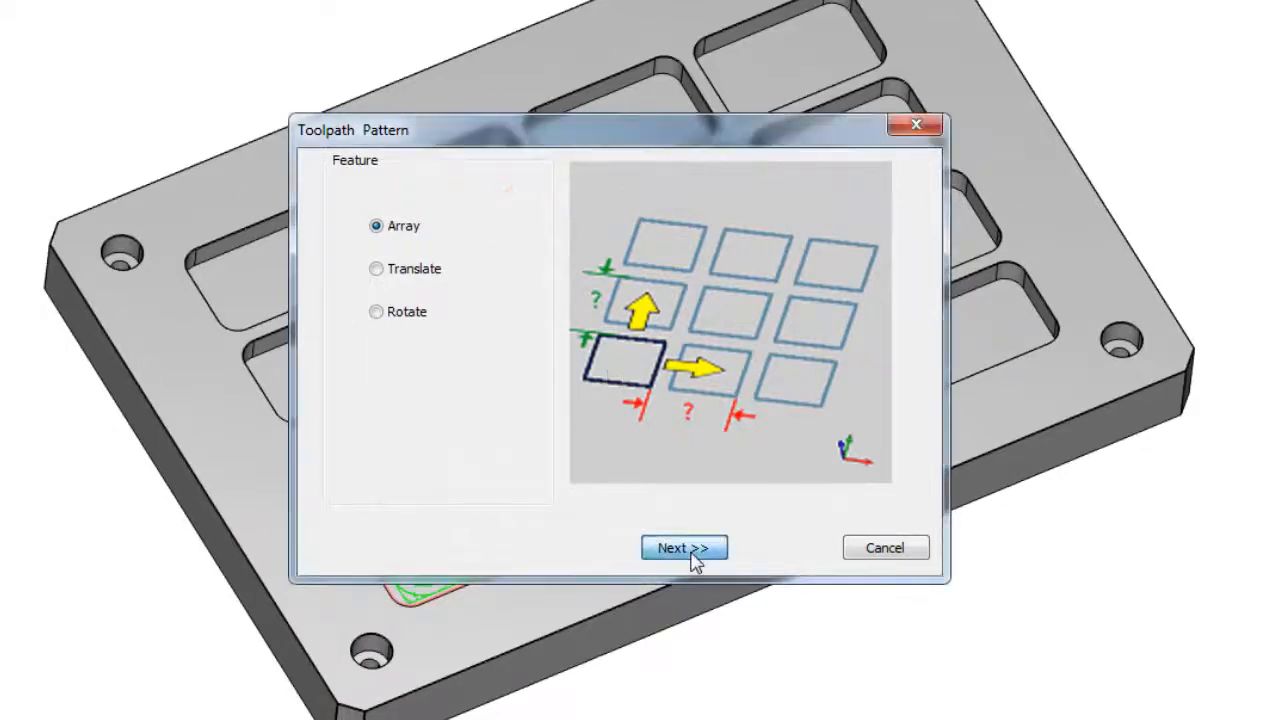
- Set the array to X distance 2.375 and Y distance 1.5, 3 copies each, and apply it
click(683, 548)
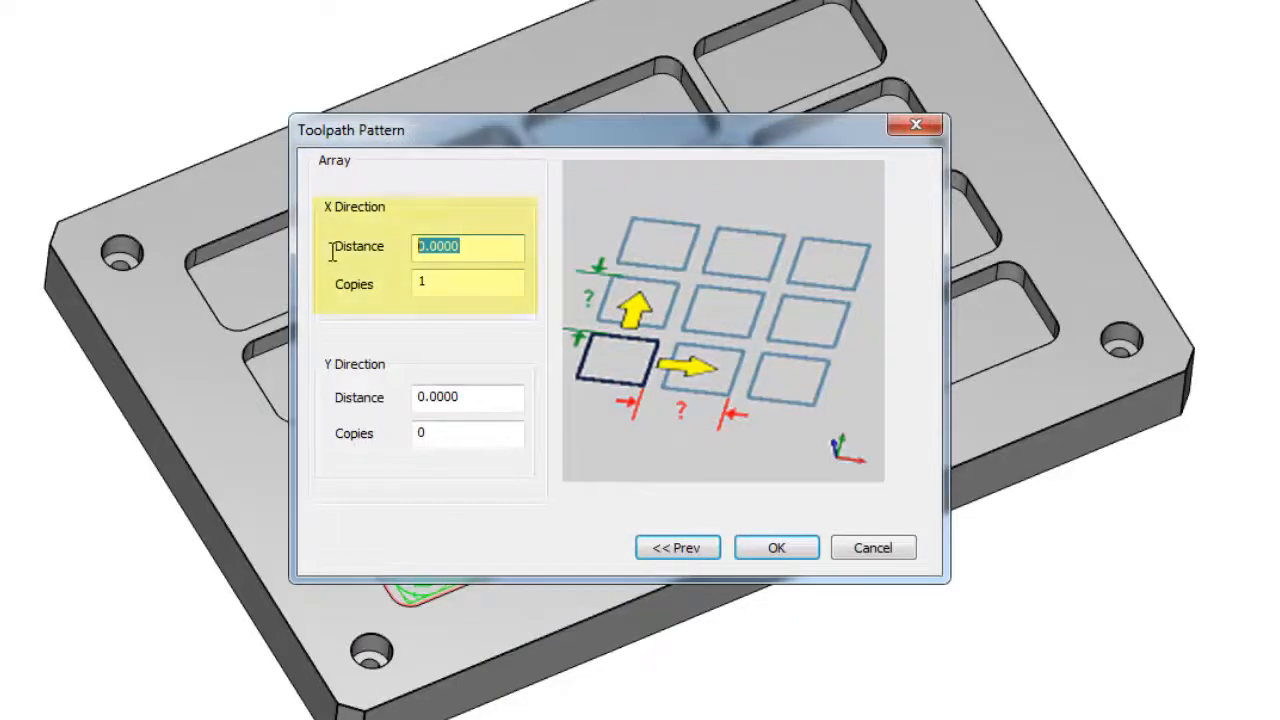
text(2.375)
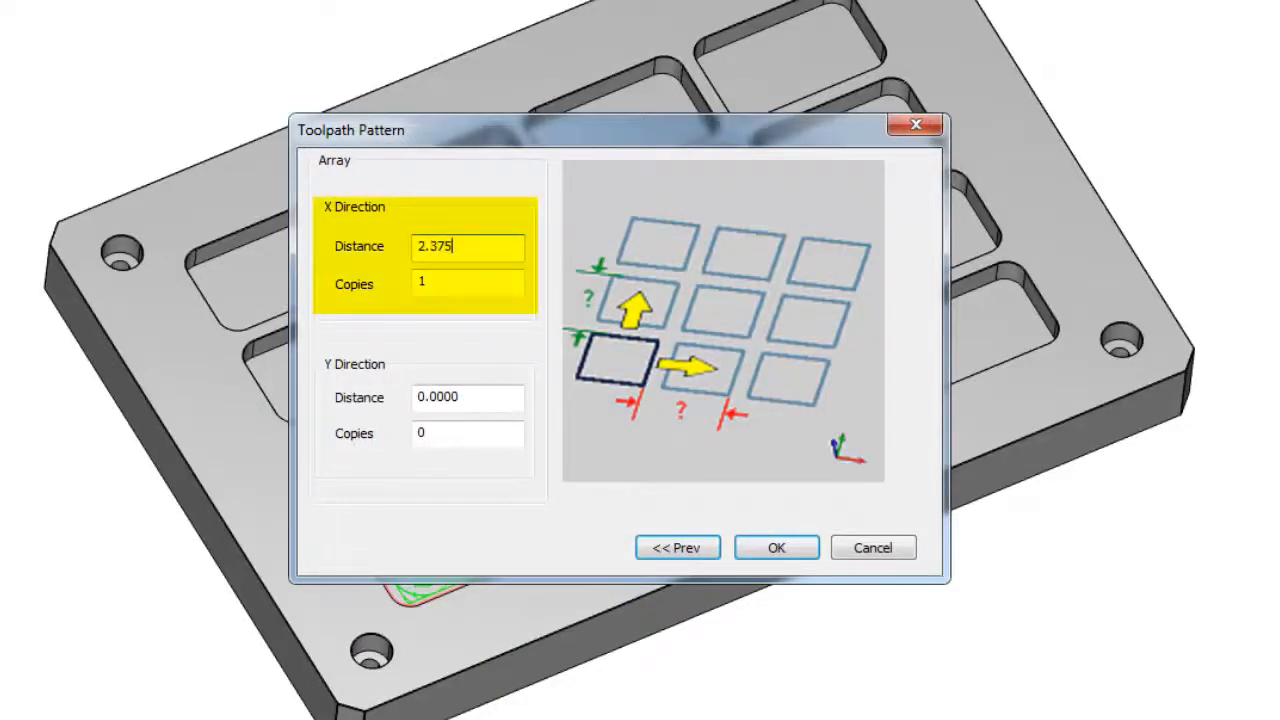
click(467, 282)
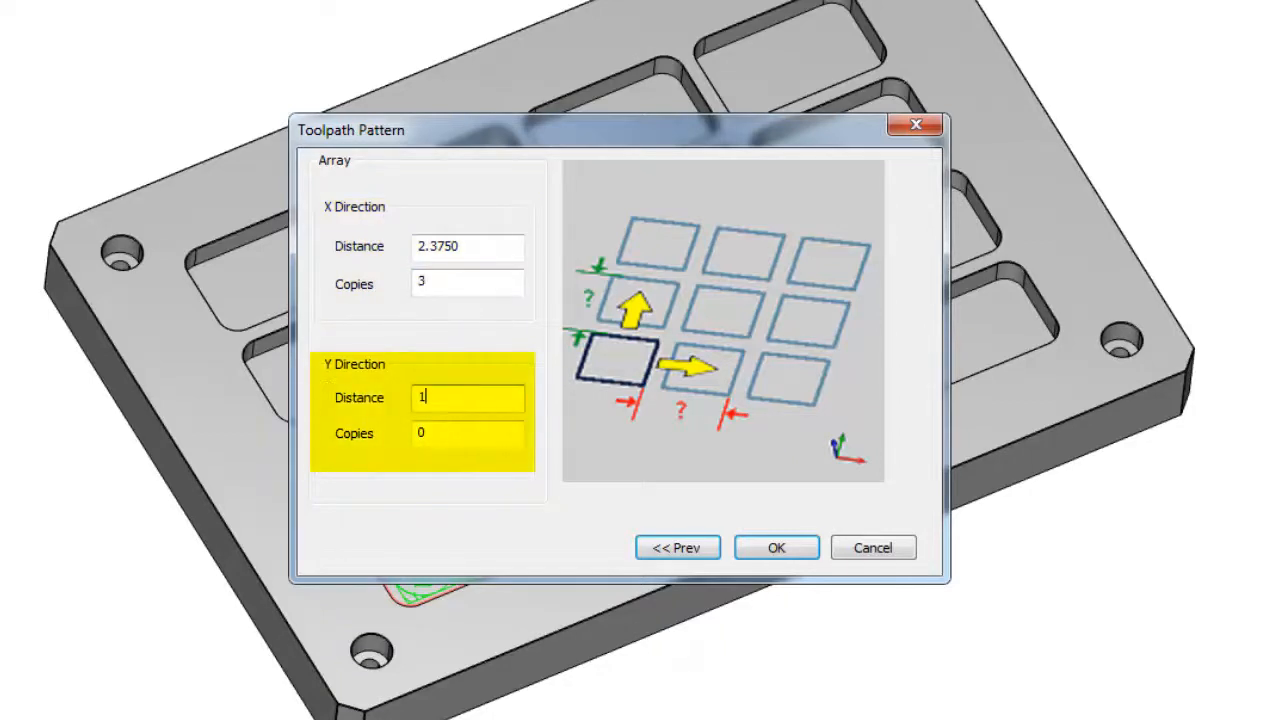
click(464, 434)
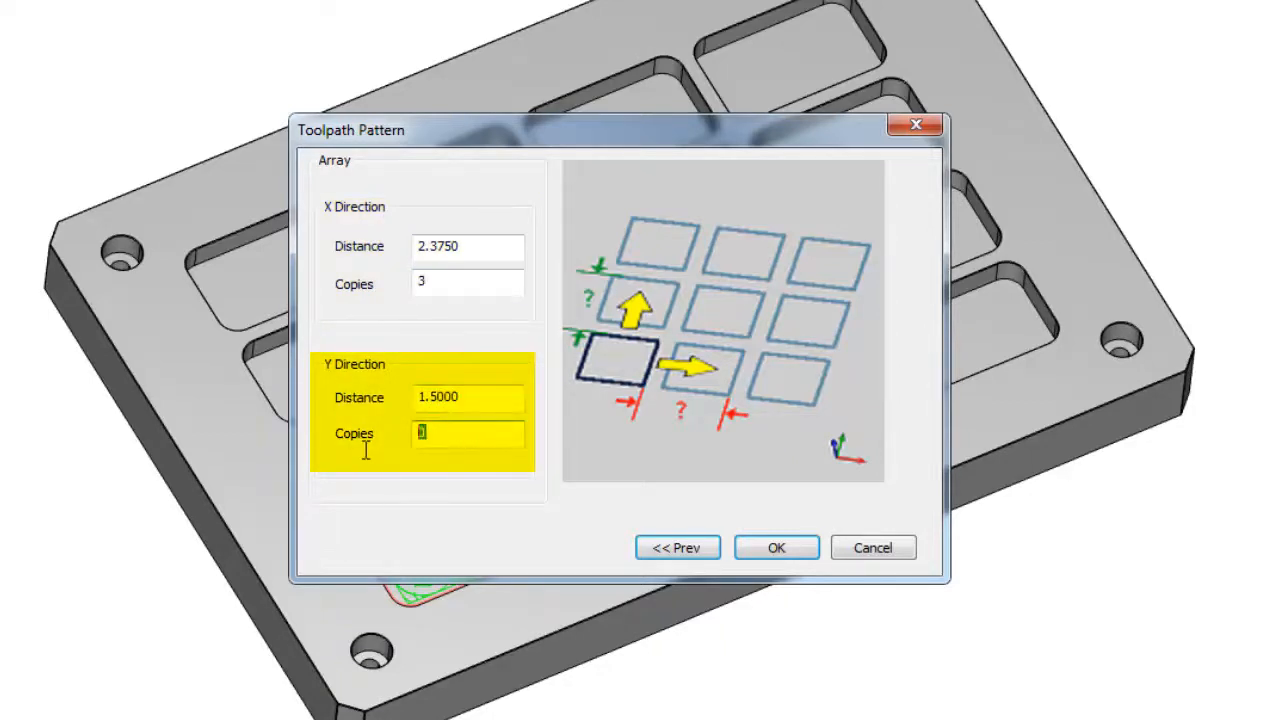
click(776, 547)
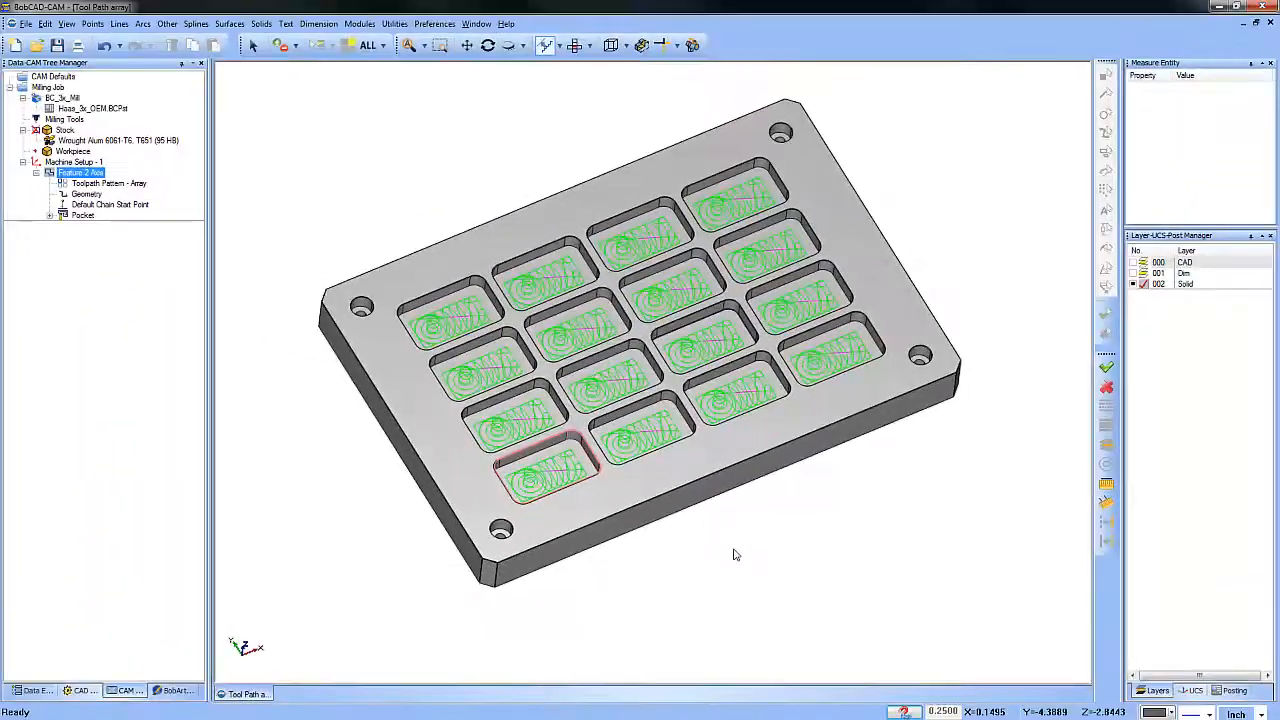